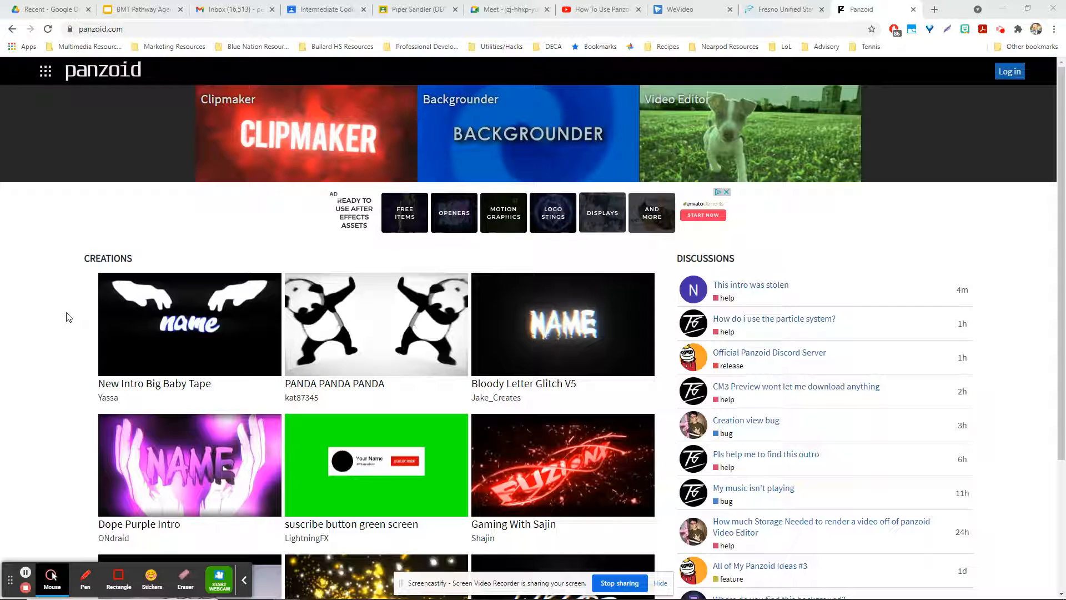
Step: Review the WeVideo Project #3 assignment requirements and return to the Panzoid site
{"action": "left_click", "coordinate": [325, 9]}
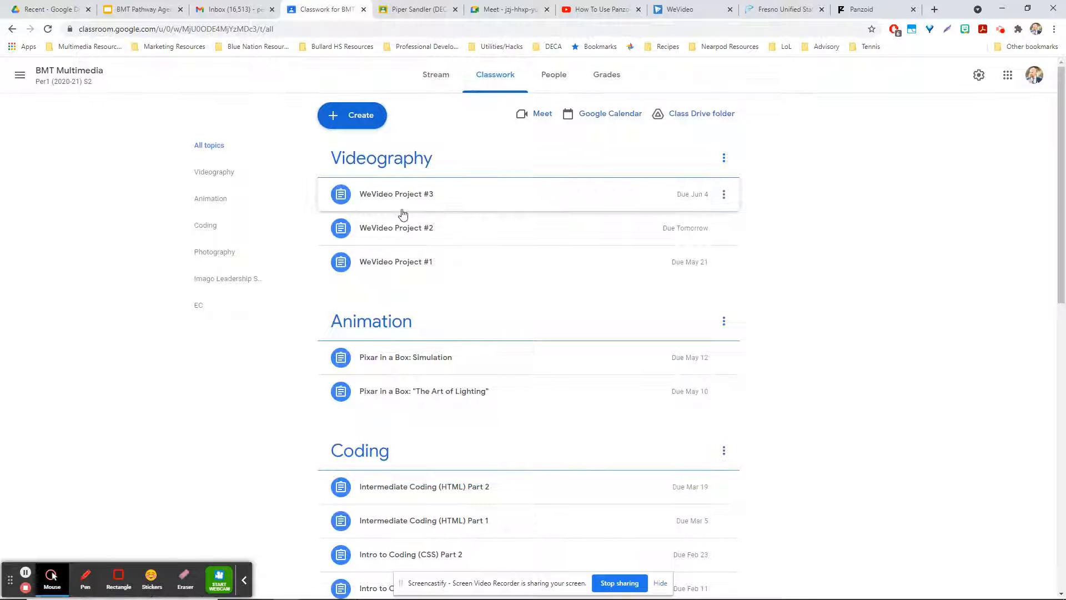
{"action": "left_click", "coordinate": [396, 194]}
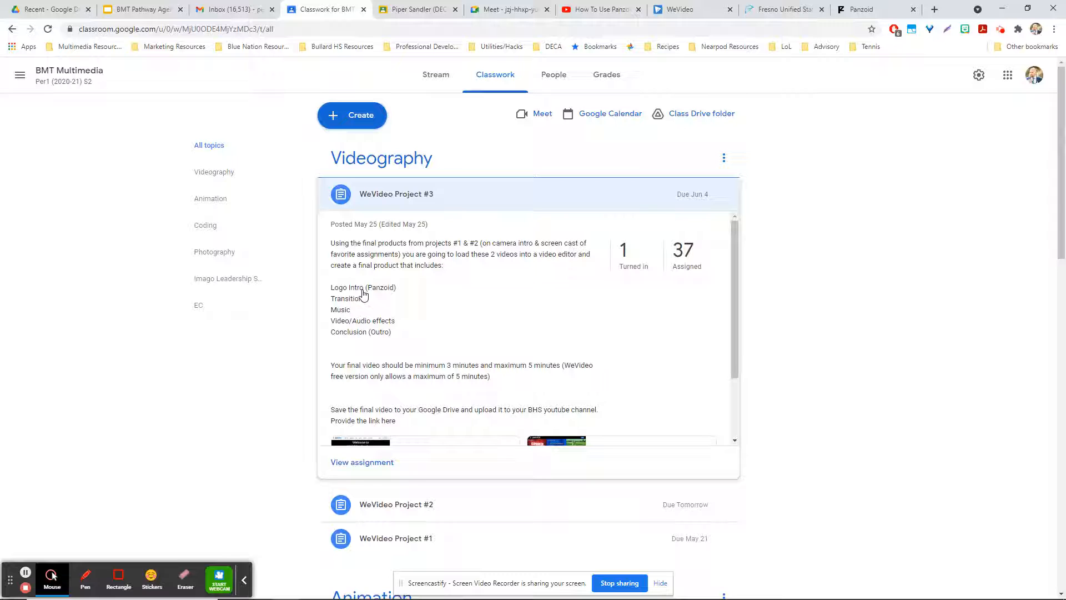
{"action": "left_click", "coordinate": [864, 10]}
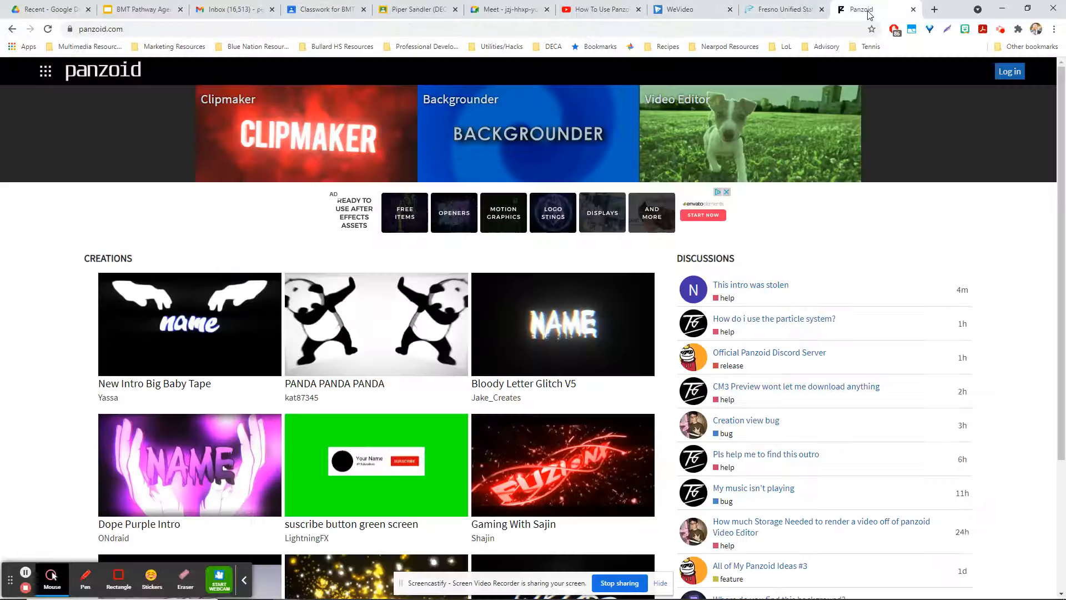
{"action": "mouse_move", "coordinate": [299, 152]}
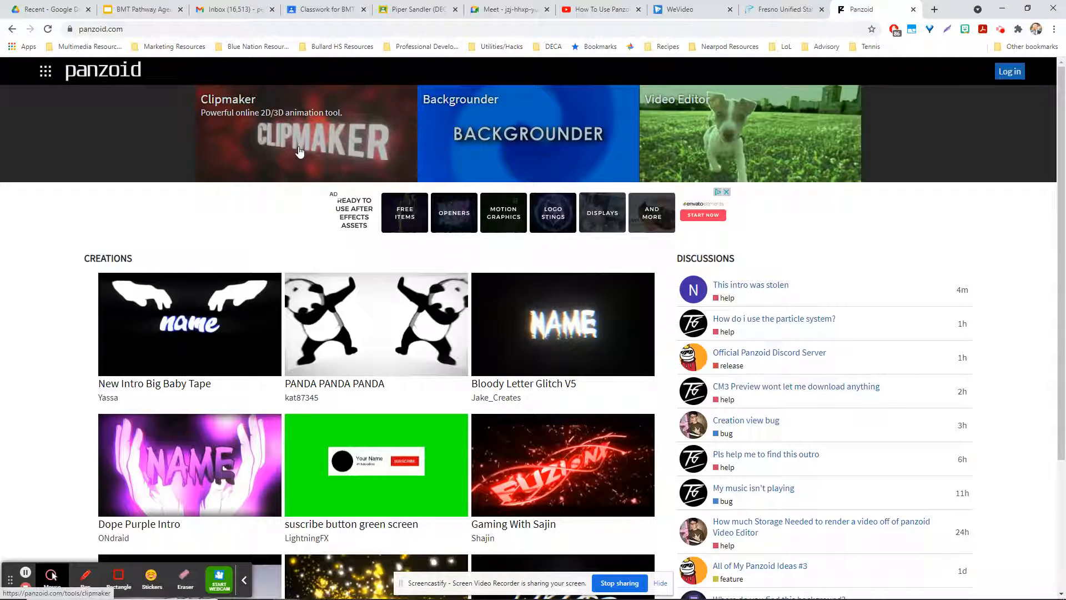
Step: Launch Clipmaker with the NAME intro template and play its preview
{"action": "left_click", "coordinate": [299, 152]}
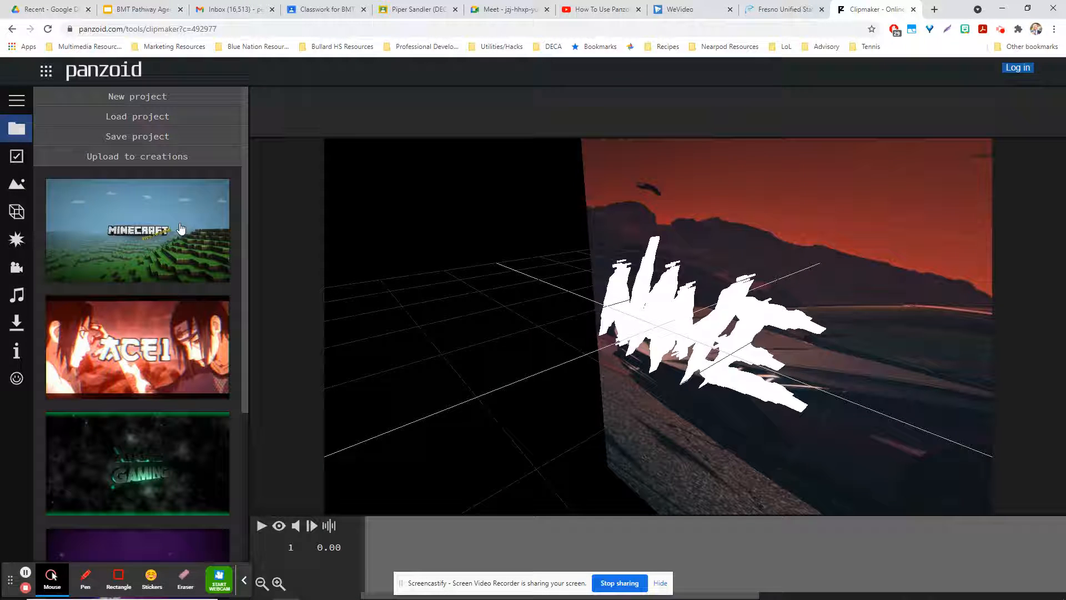
{"action": "mouse_move", "coordinate": [278, 529]}
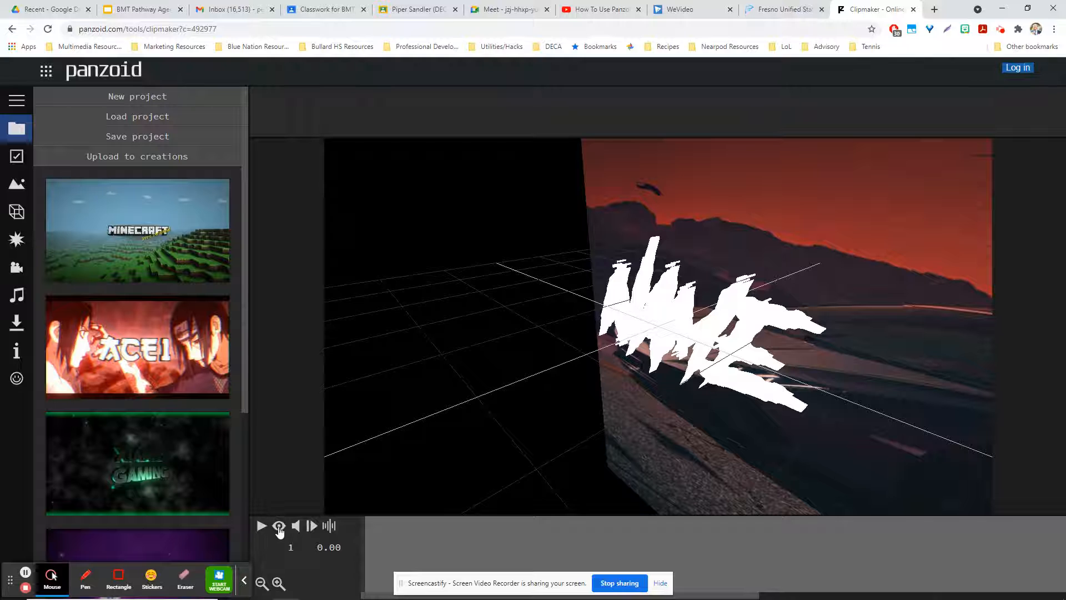
{"action": "left_click", "coordinate": [262, 525]}
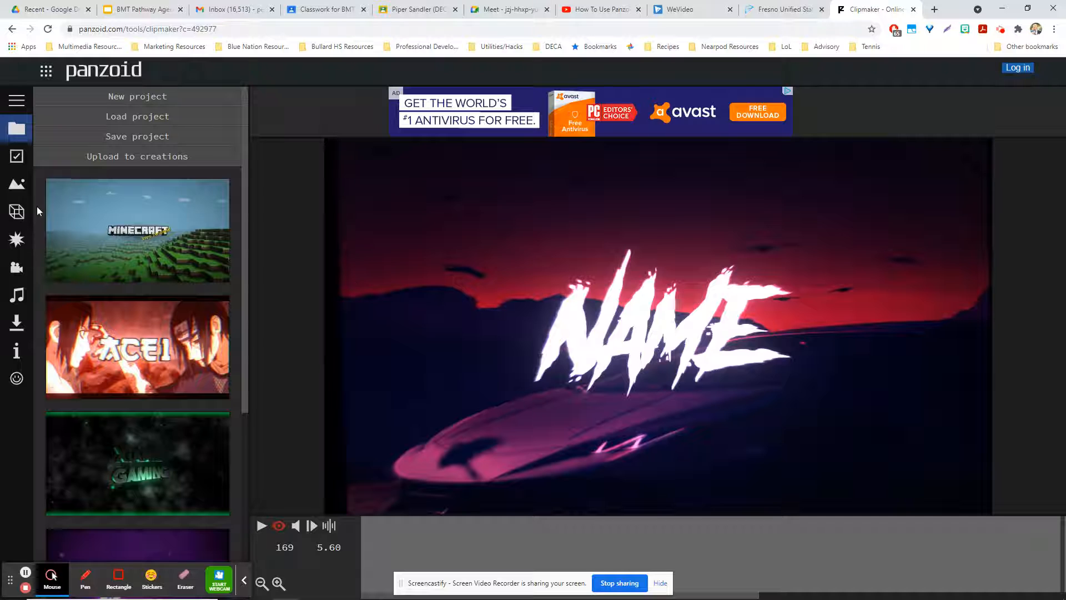
Step: Edit the Name text object so the intro title reads 'Chaney', then return to Scene
{"action": "left_click", "coordinate": [17, 157]}
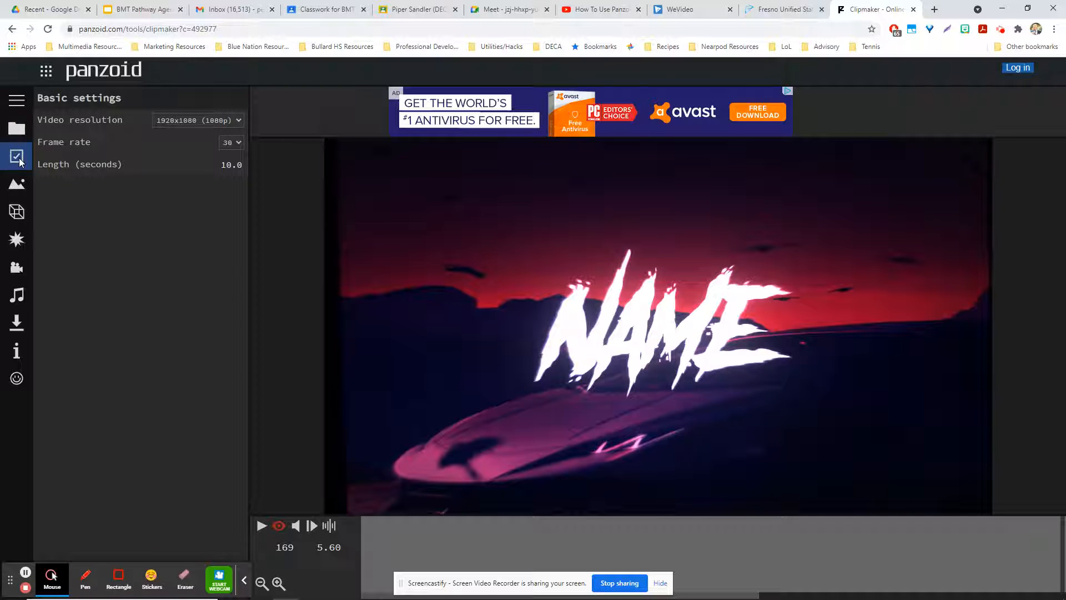
{"action": "left_click", "coordinate": [16, 183]}
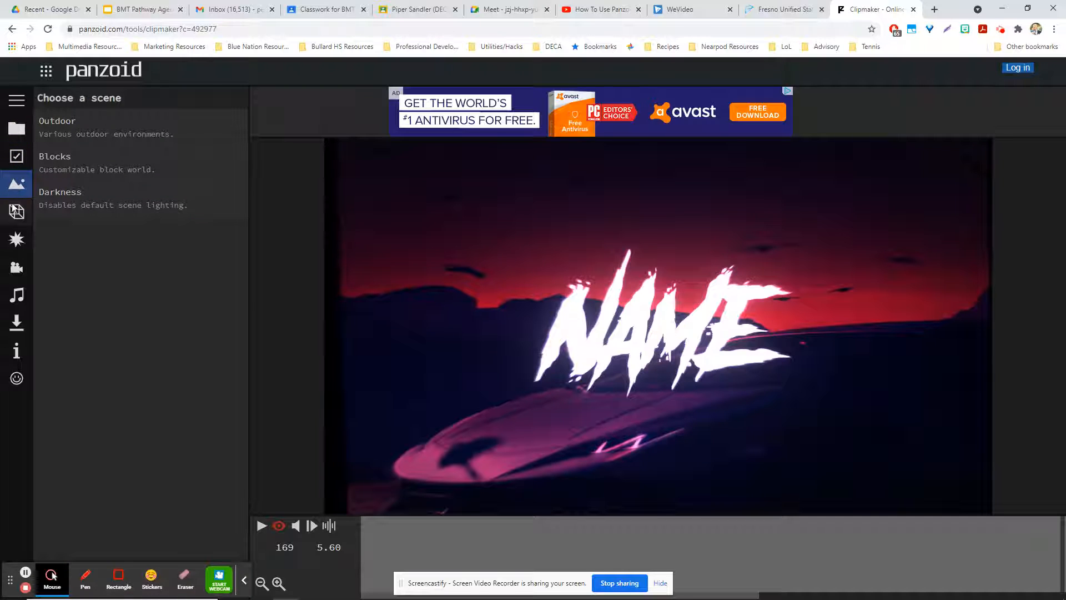
{"action": "left_click", "coordinate": [17, 211]}
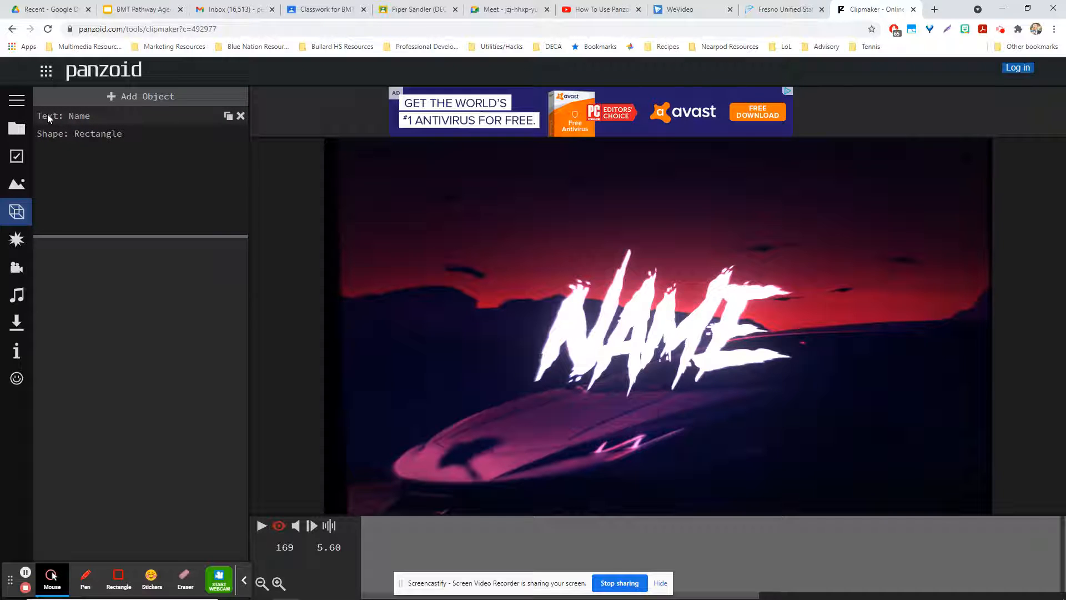
{"action": "left_click", "coordinate": [78, 116]}
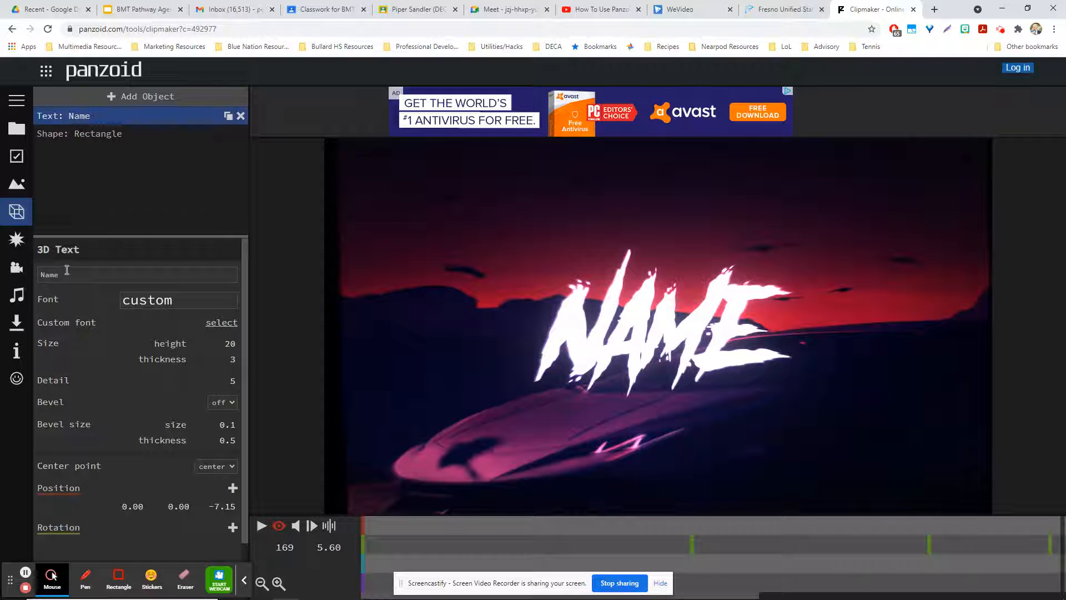
{"action": "type", "text": "c"}
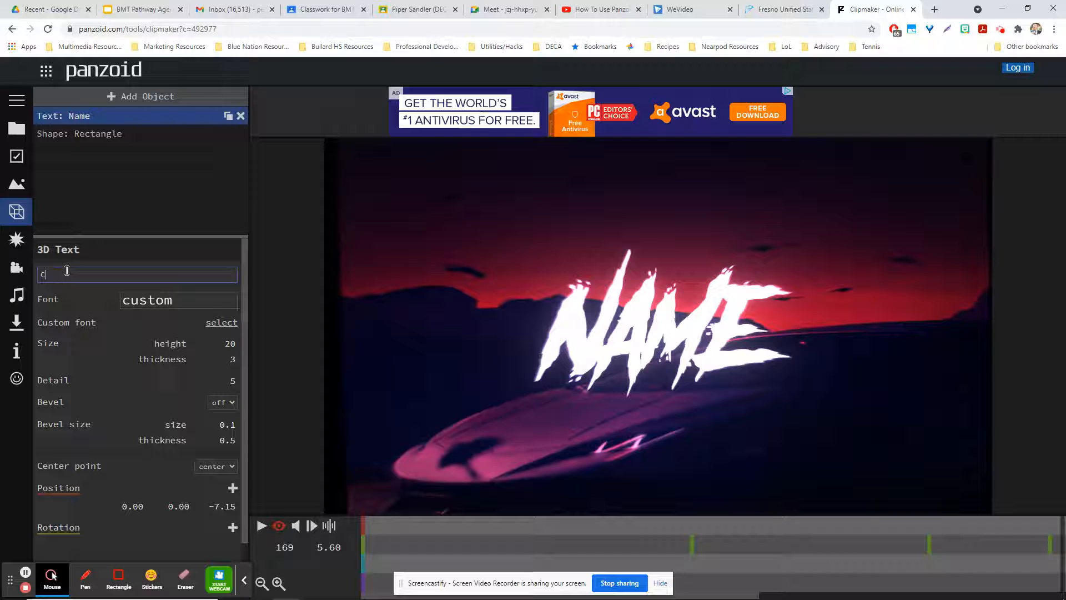
{"action": "type", "text": "haney"}
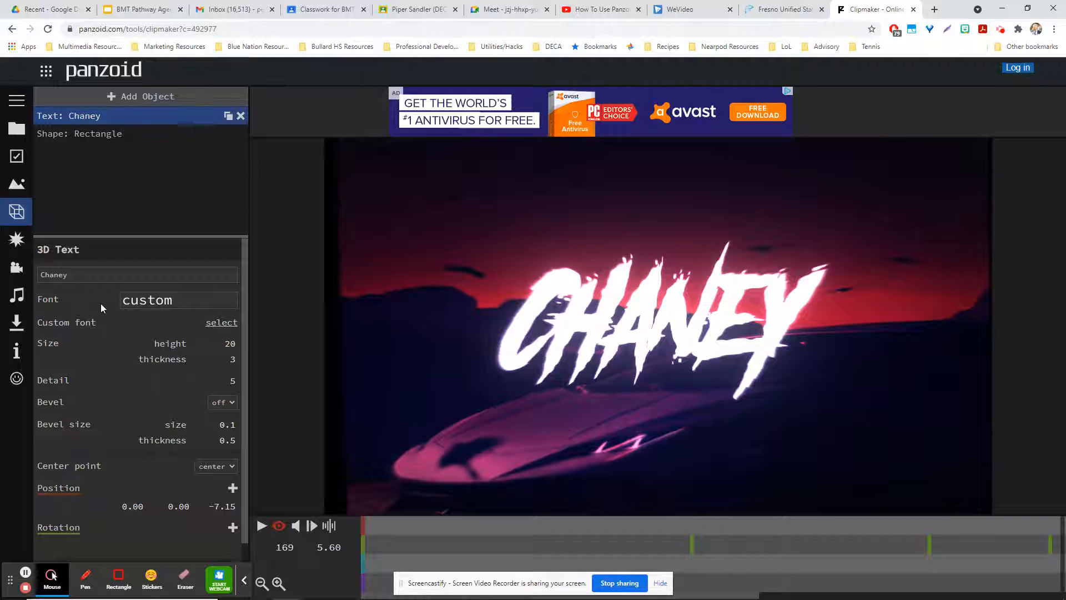
{"action": "left_click", "coordinate": [17, 183]}
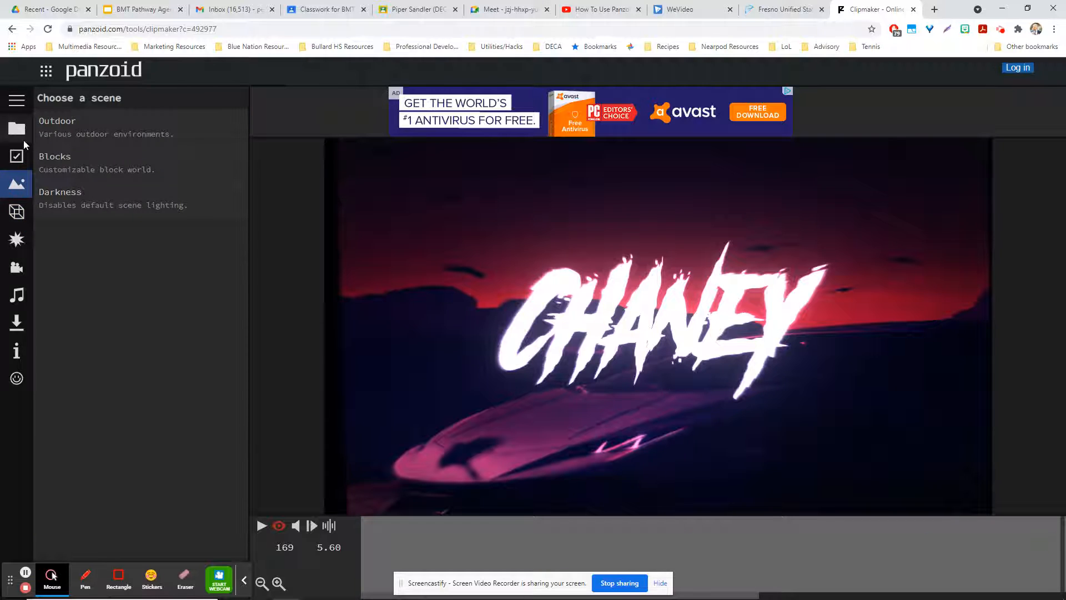
Step: Look over the Effects, Camera and Audio settings, then bring up the Download options
{"action": "left_click", "coordinate": [16, 239]}
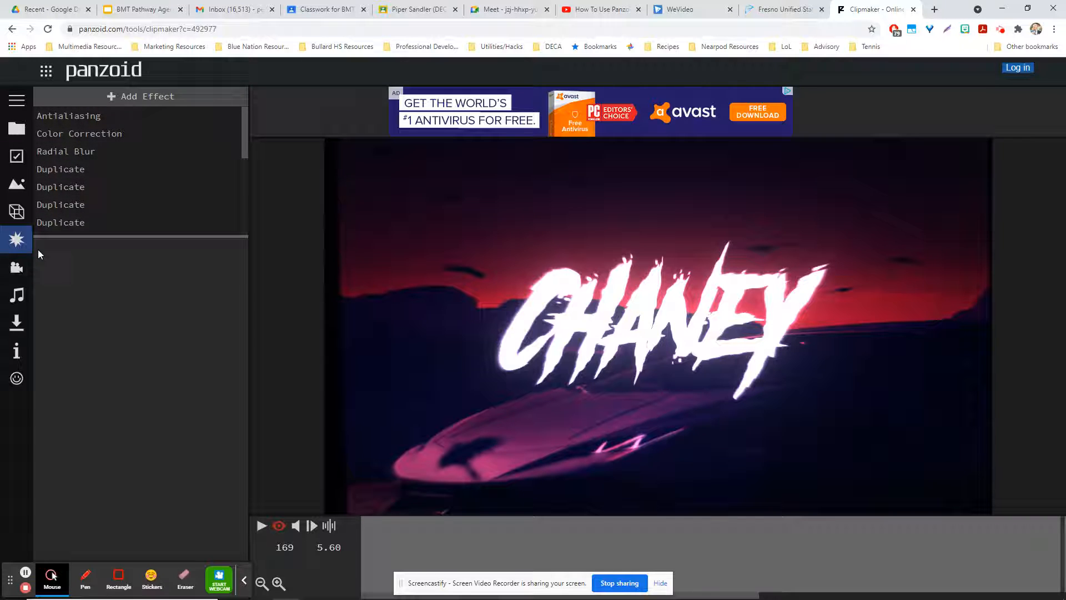
{"action": "left_click", "coordinate": [17, 266]}
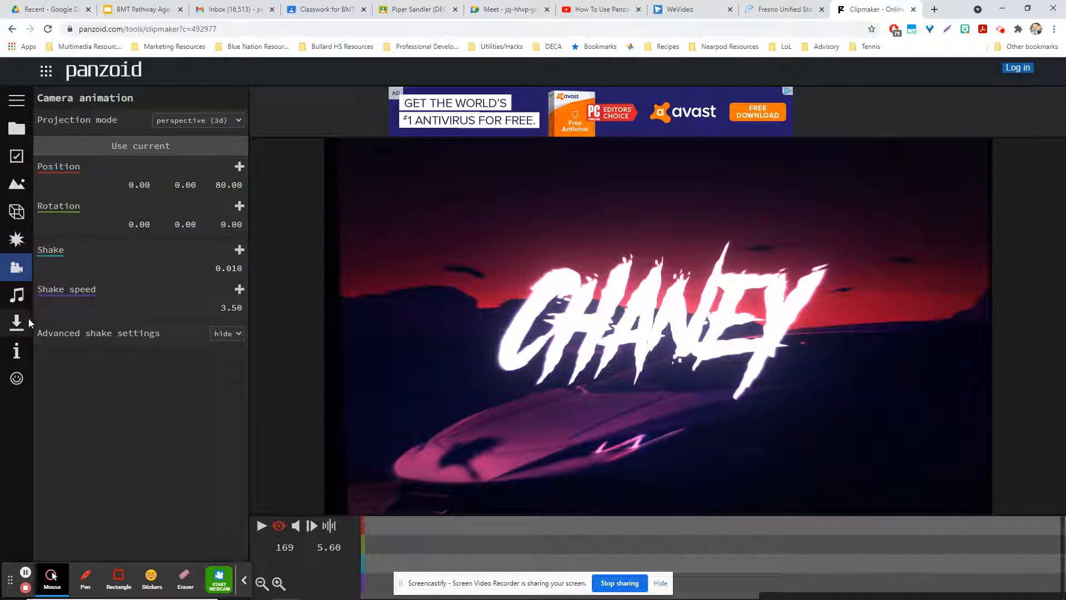
{"action": "left_click", "coordinate": [17, 295]}
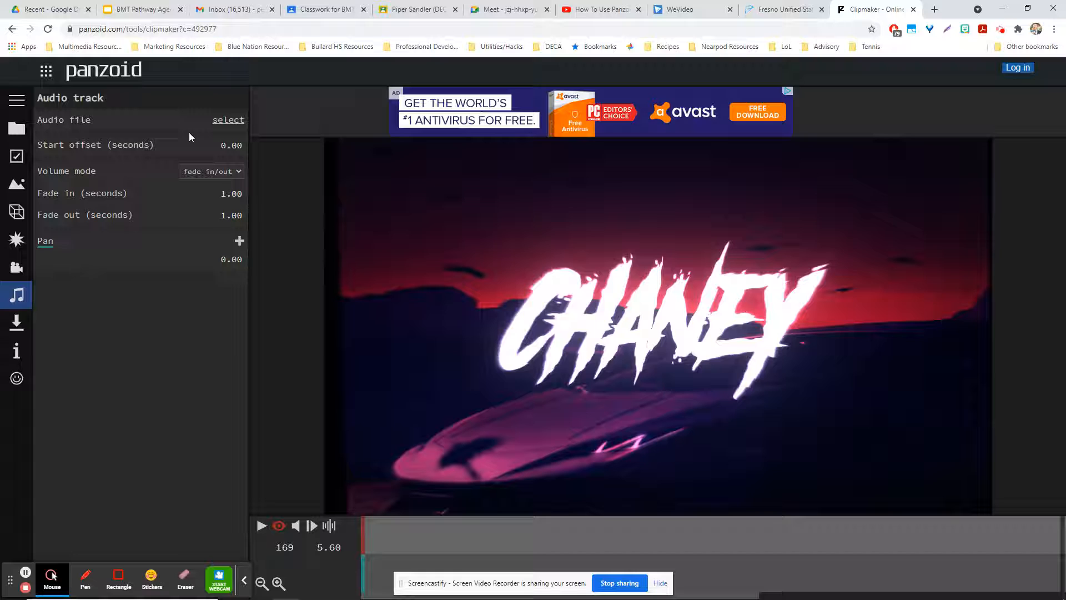
{"action": "mouse_move", "coordinate": [115, 231]}
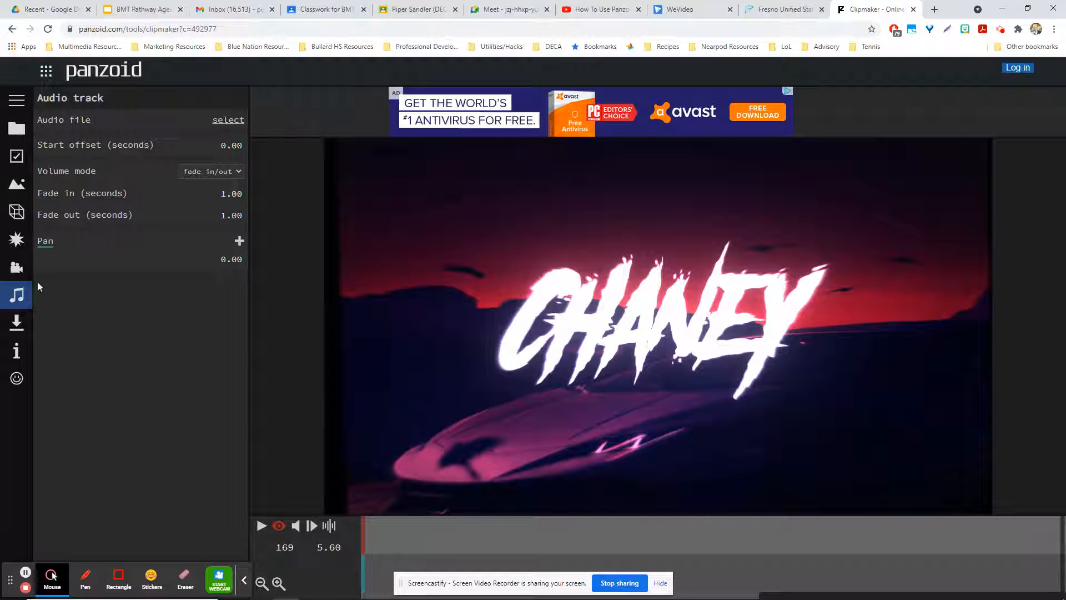
{"action": "left_click", "coordinate": [17, 322]}
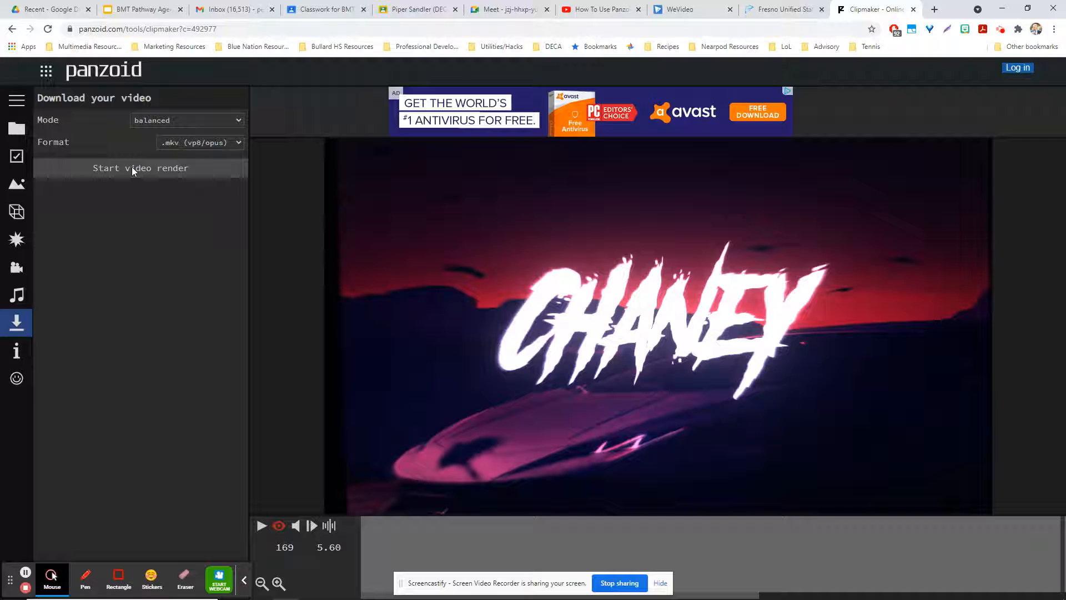
Step: Start the .mkv video render and accept the browser's file-storage permission prompt
{"action": "left_click", "coordinate": [139, 168]}
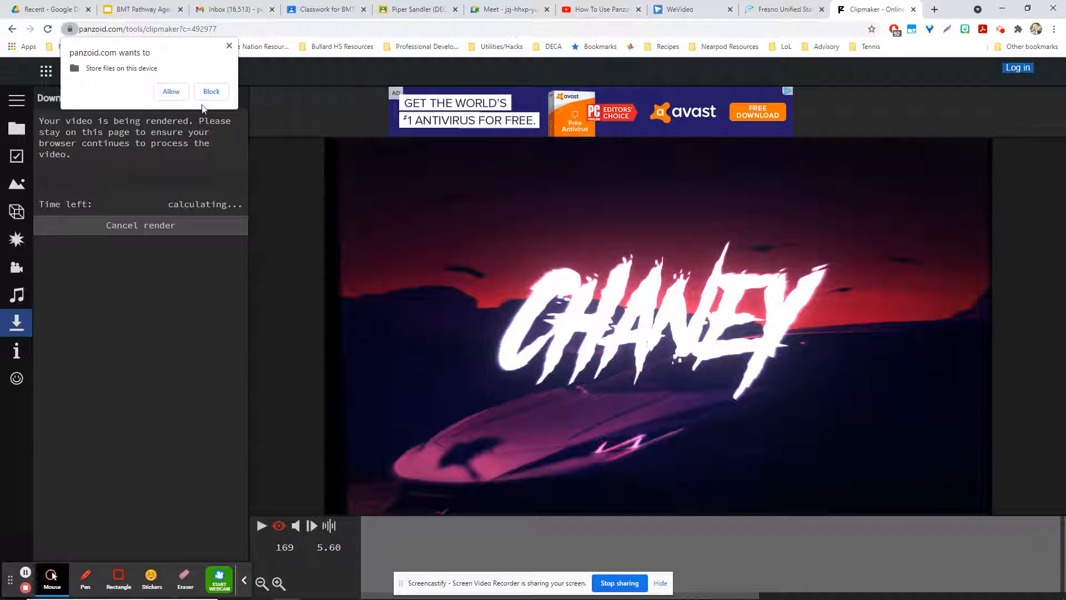
{"action": "left_click", "coordinate": [211, 91]}
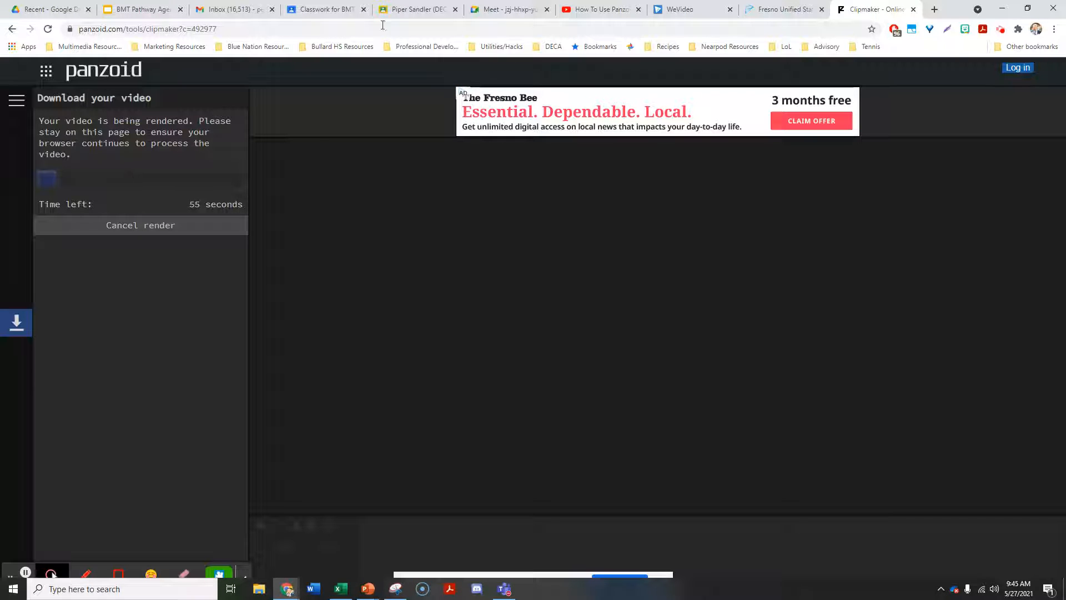
Step: Search 'mkv to mp4' in a new tab and open CloudConvert's MKV to MP4 converter
{"action": "left_click", "coordinate": [934, 9]}
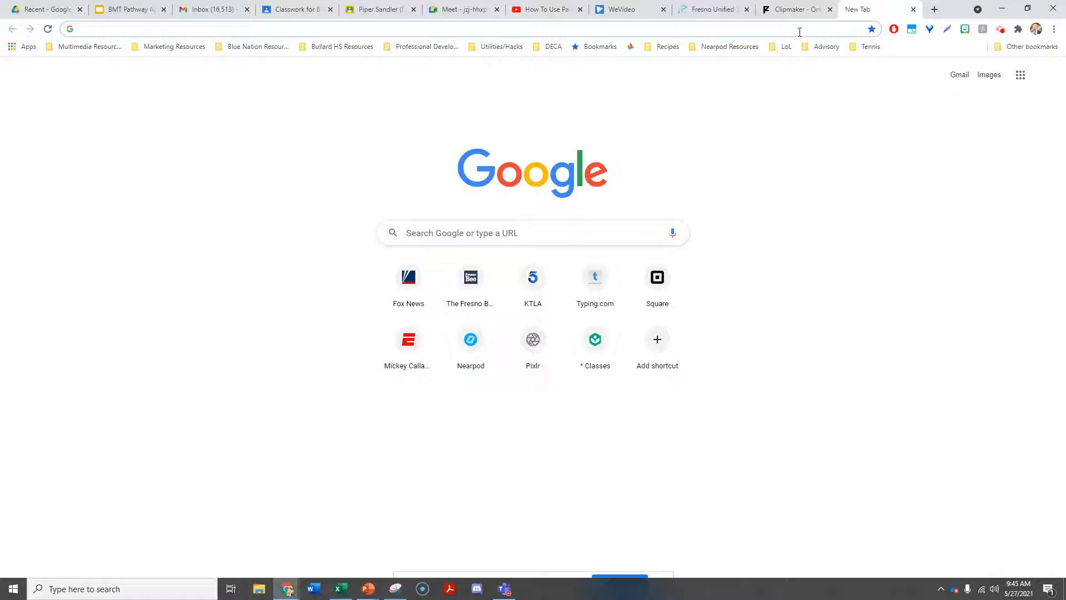
{"action": "type", "text": "mk"}
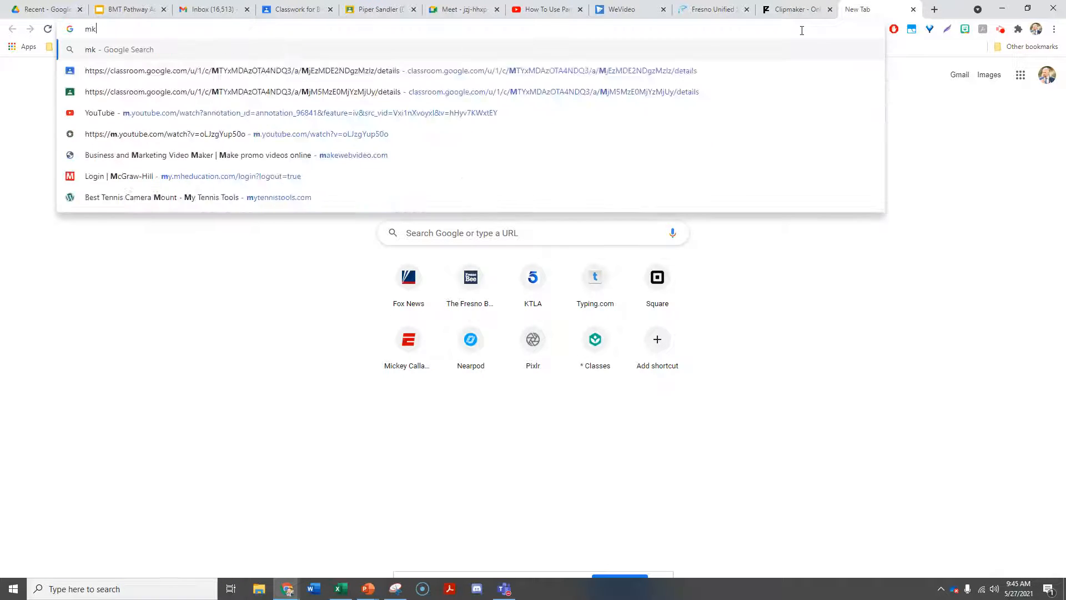
{"action": "type", "text": "v to mp4"}
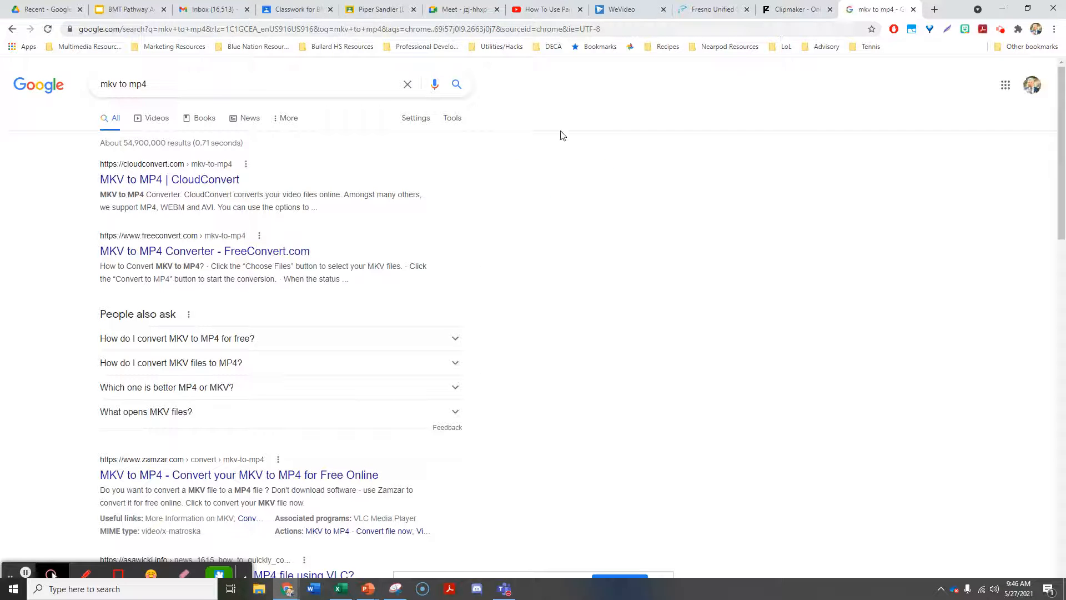
{"action": "left_click", "coordinate": [168, 179]}
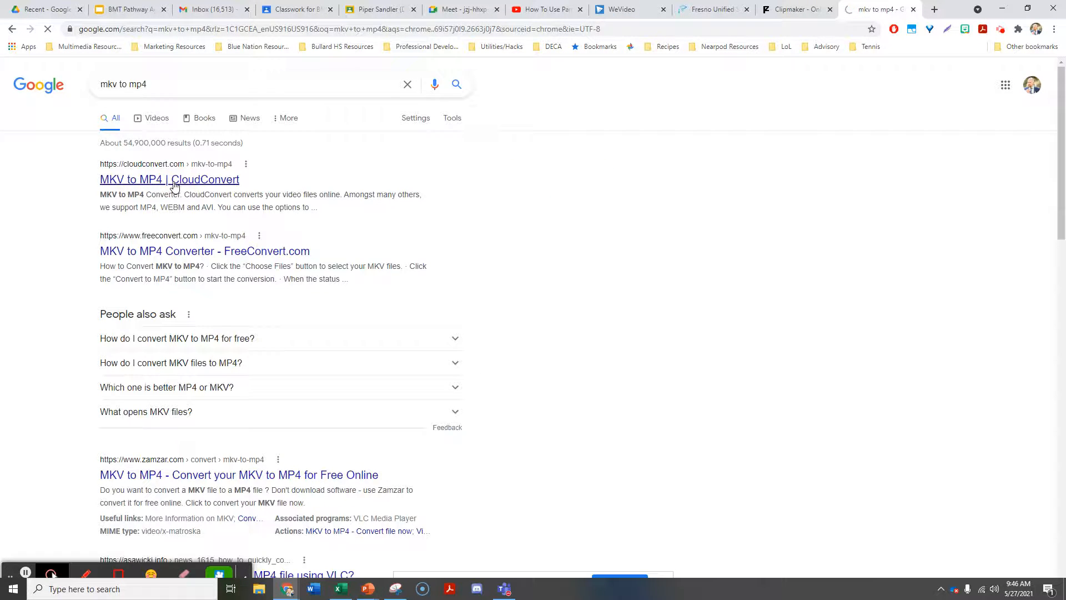
{"action": "left_click", "coordinate": [168, 178]}
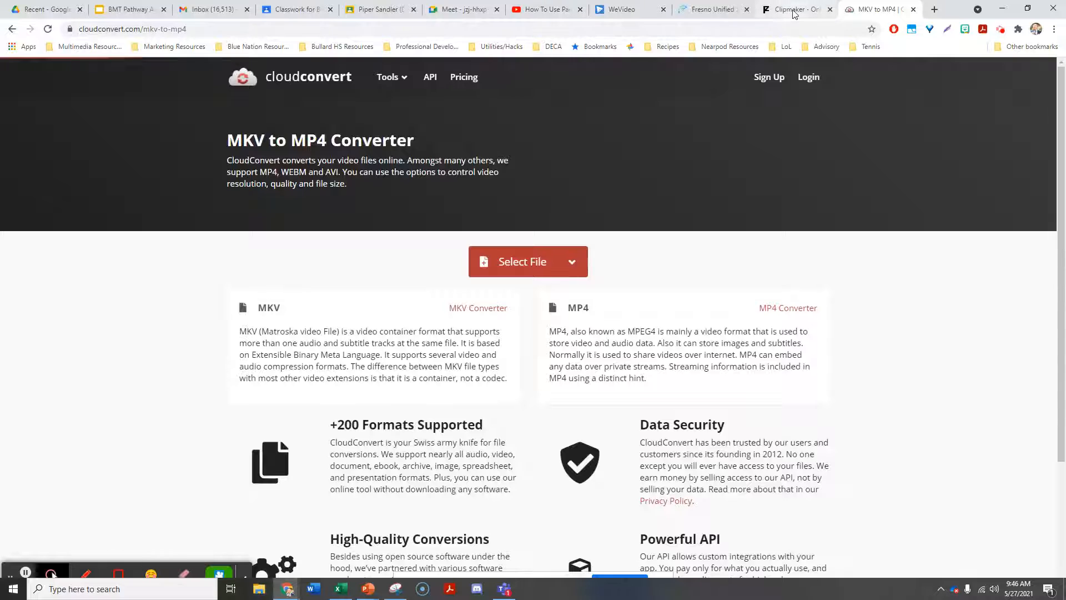
Step: Check the Panzoid render progress, then switch to the WeVideo editor
{"action": "left_click", "coordinate": [795, 8]}
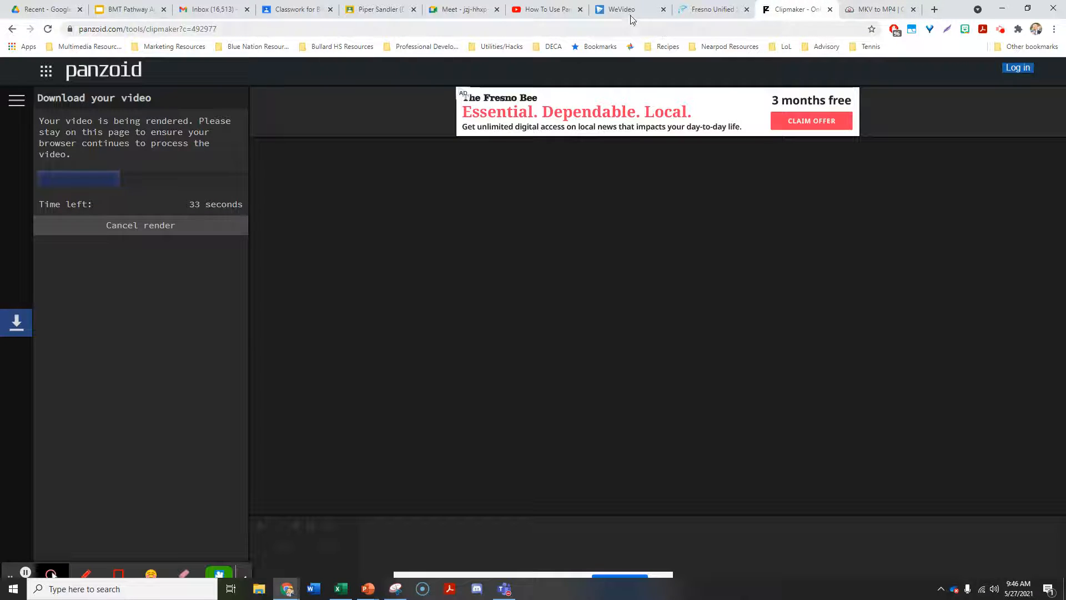
{"action": "left_click", "coordinate": [626, 9]}
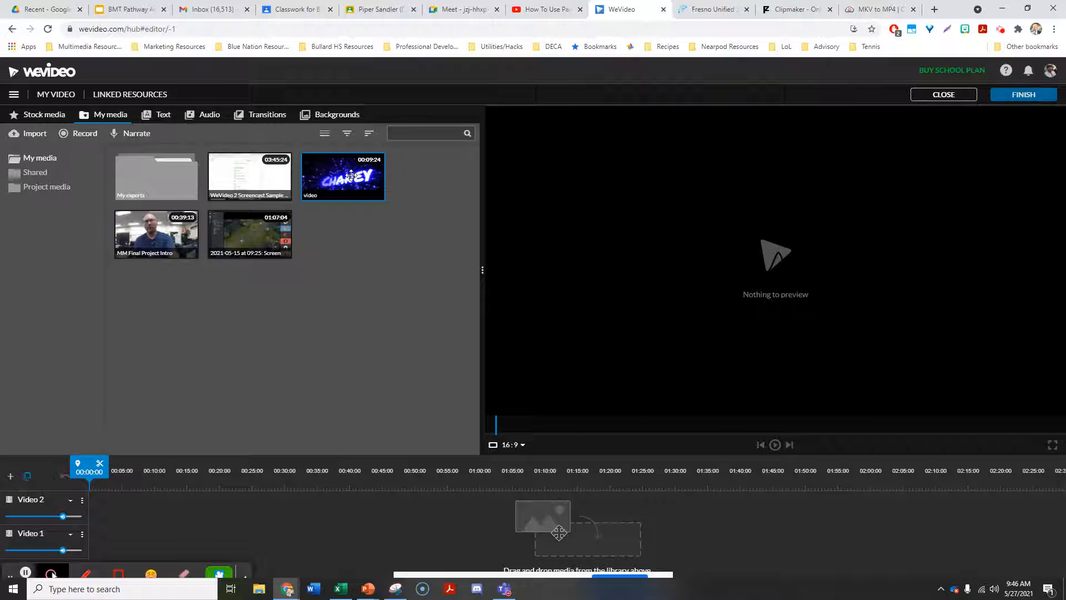
Step: Preview the existing CHANEY clip in the media library, stop it, and return to the Panzoid render
{"action": "left_click", "coordinate": [774, 444]}
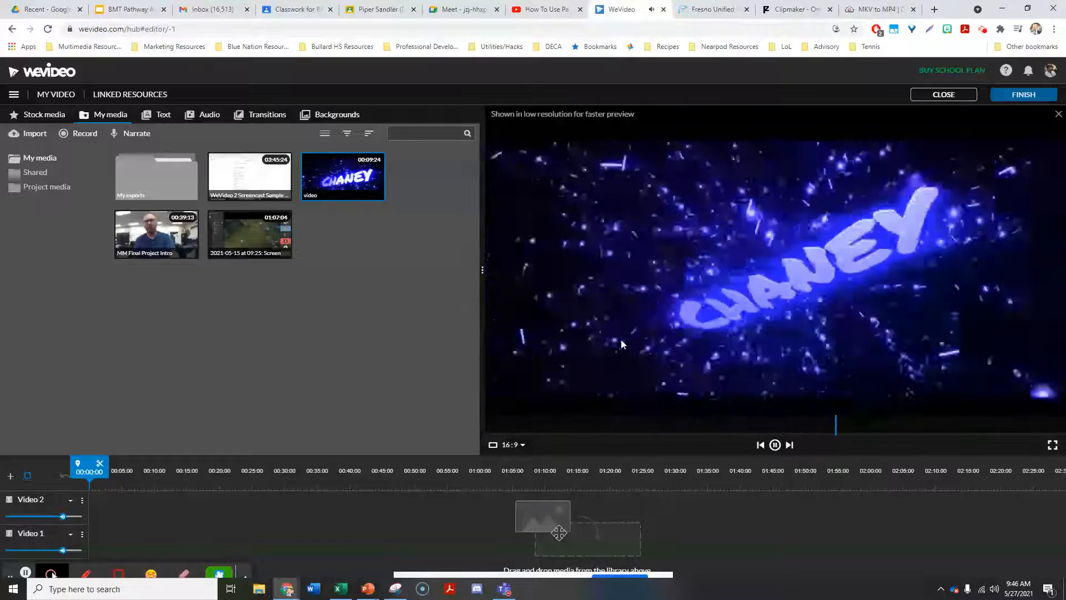
{"action": "left_click", "coordinate": [359, 269]}
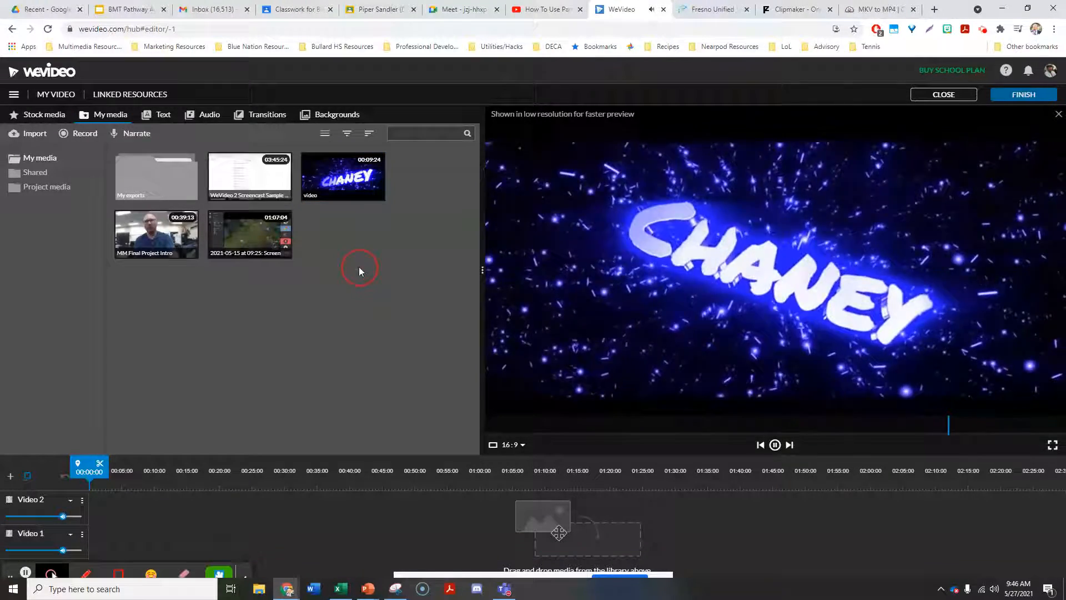
{"action": "left_click", "coordinate": [774, 445]}
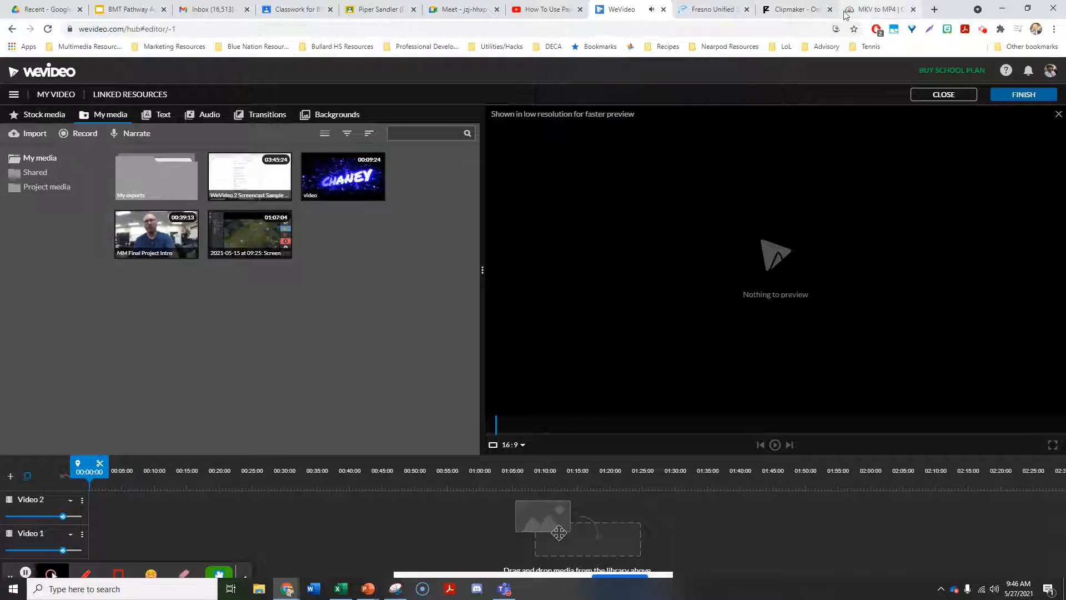
{"action": "left_click", "coordinate": [792, 9]}
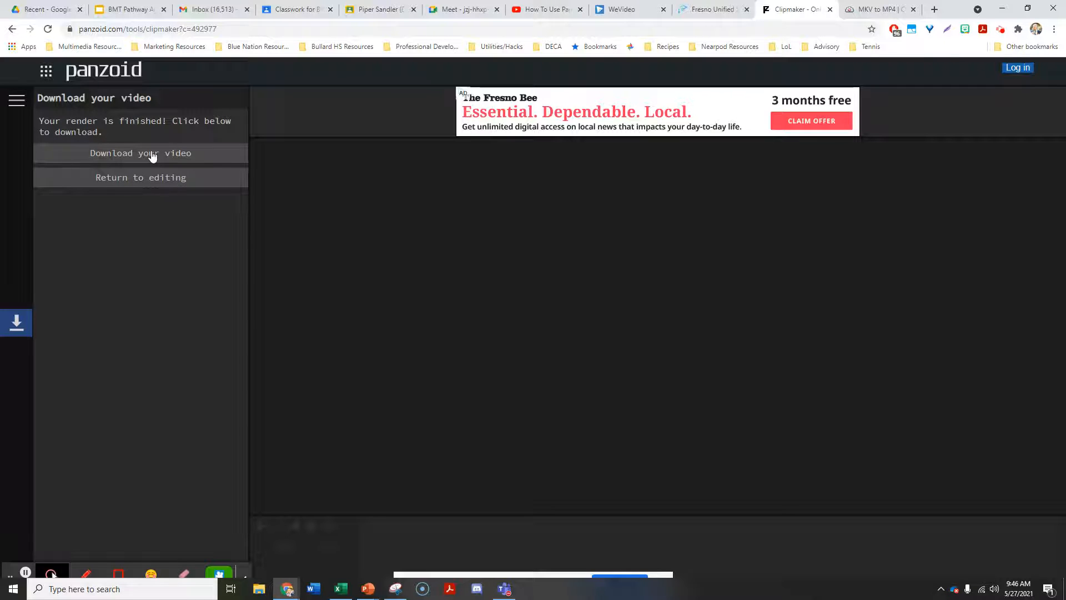
Step: Download the rendered CHANEY intro video and switch to the CloudConvert converter
{"action": "left_click", "coordinate": [141, 152]}
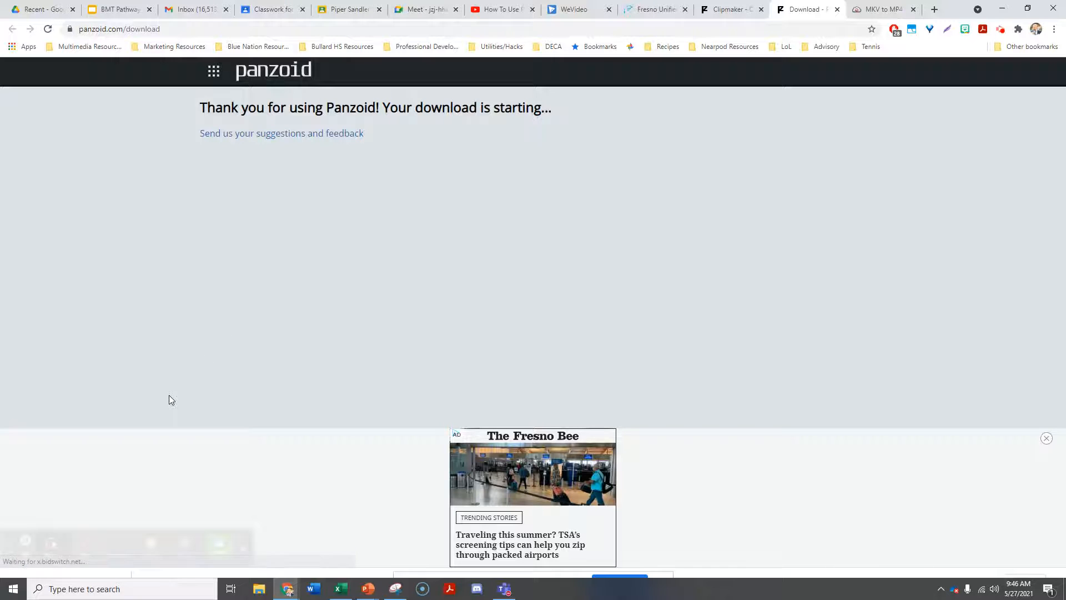
{"action": "mouse_move", "coordinate": [232, 393]}
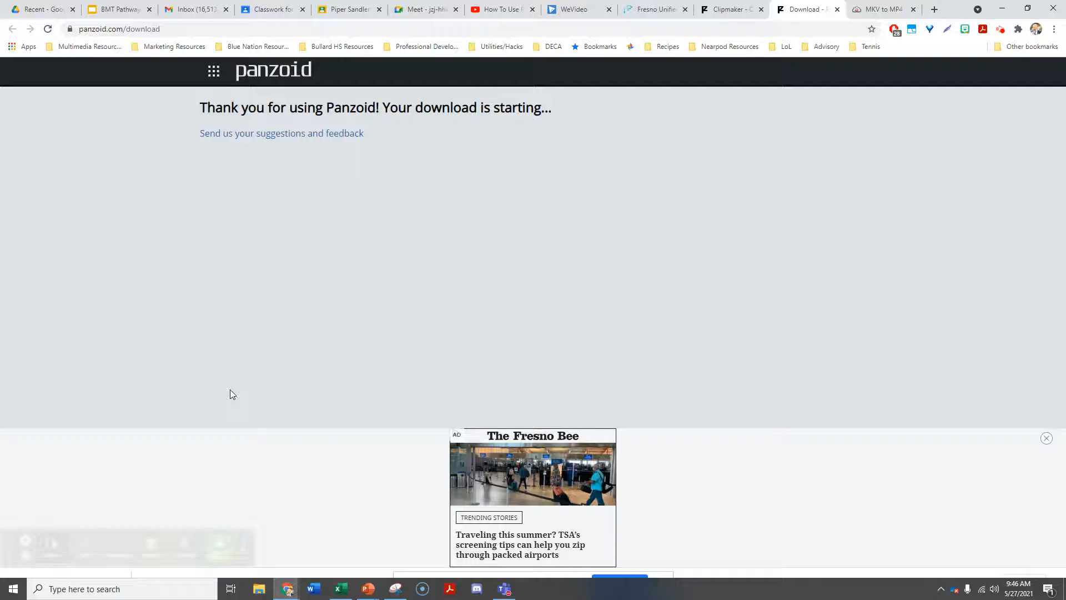
{"action": "left_click", "coordinate": [884, 8]}
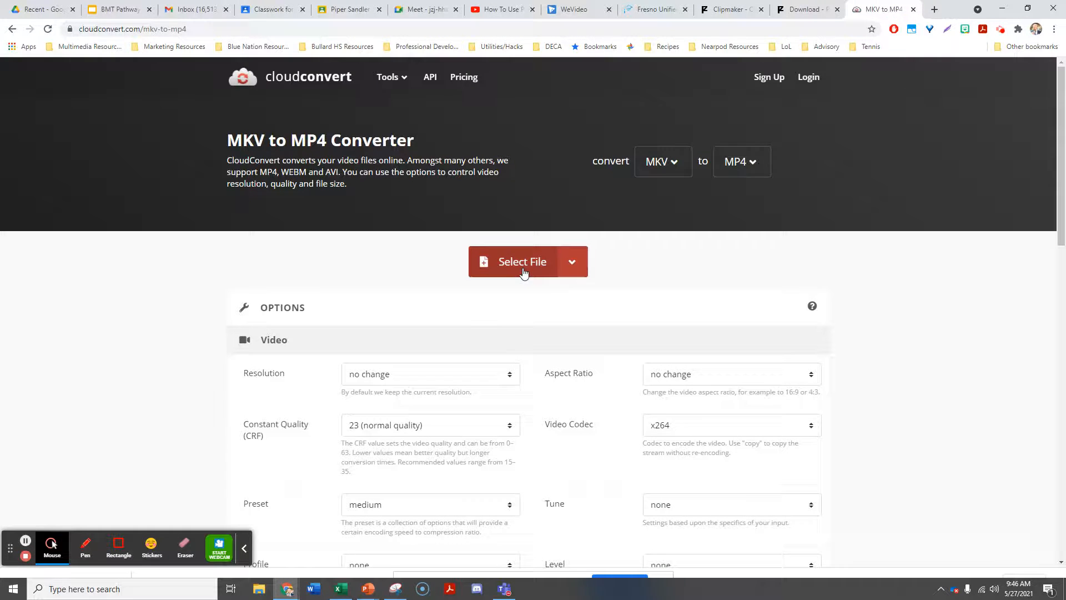
Step: Load video.mkv from Downloads into CloudConvert, then switch back to WeVideo
{"action": "left_click", "coordinate": [522, 261]}
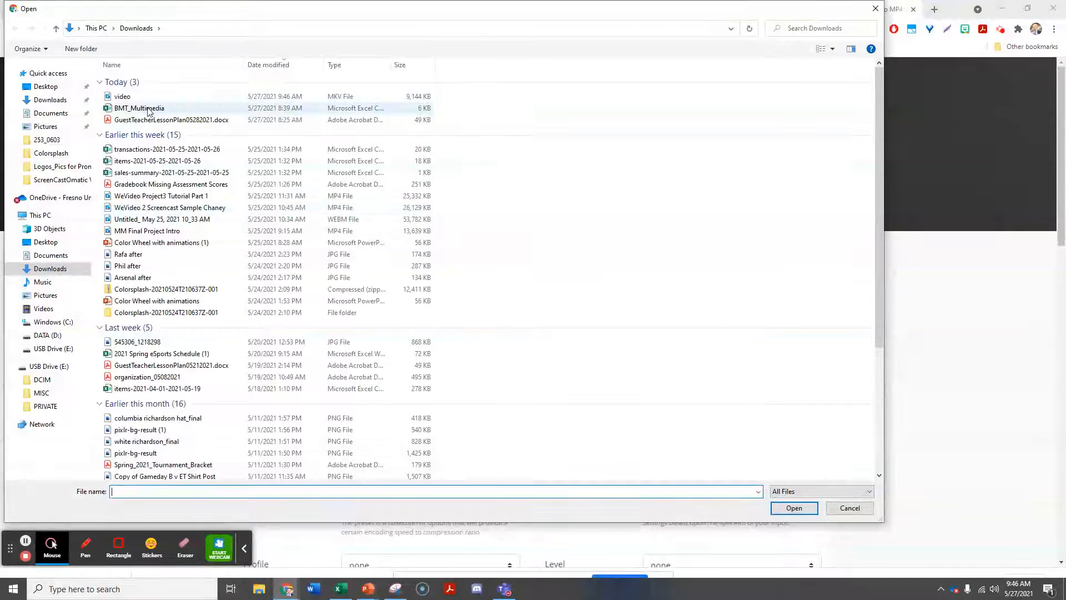
{"action": "left_click", "coordinate": [123, 96]}
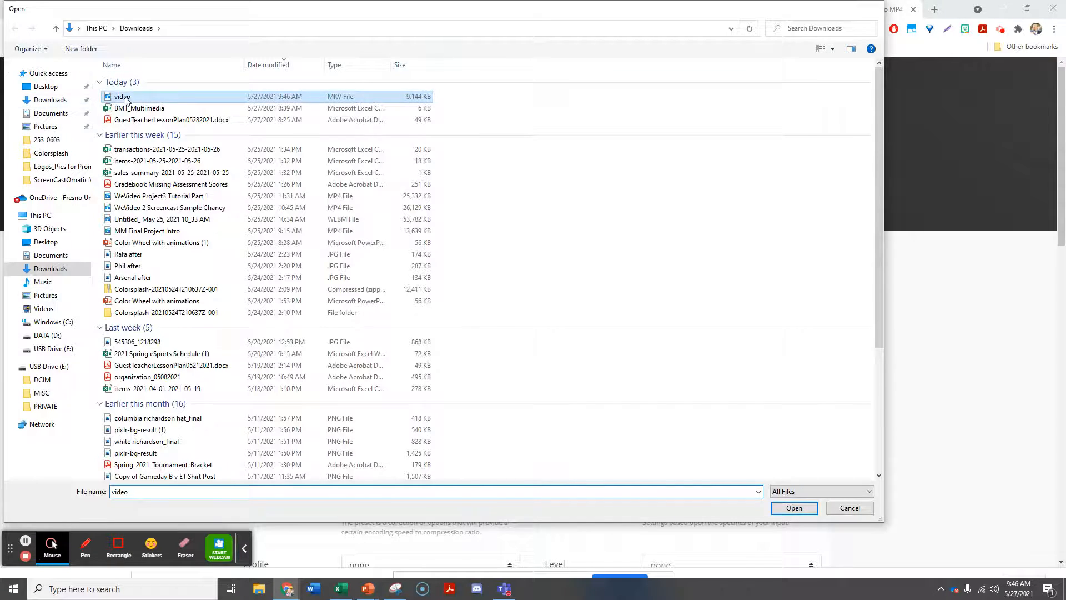
{"action": "left_click", "coordinate": [793, 508]}
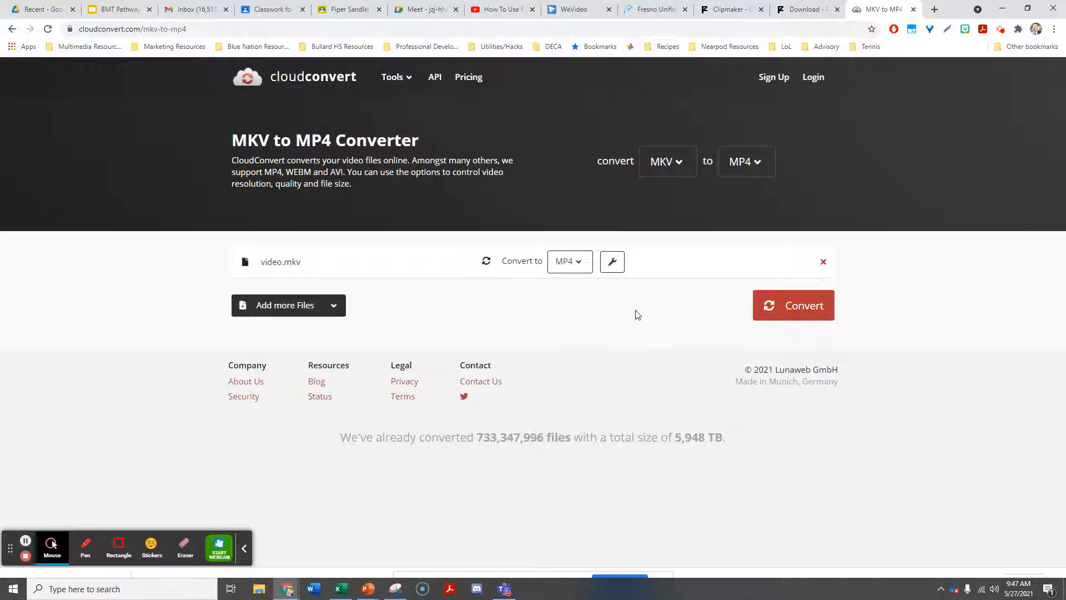
{"action": "mouse_move", "coordinate": [704, 235]}
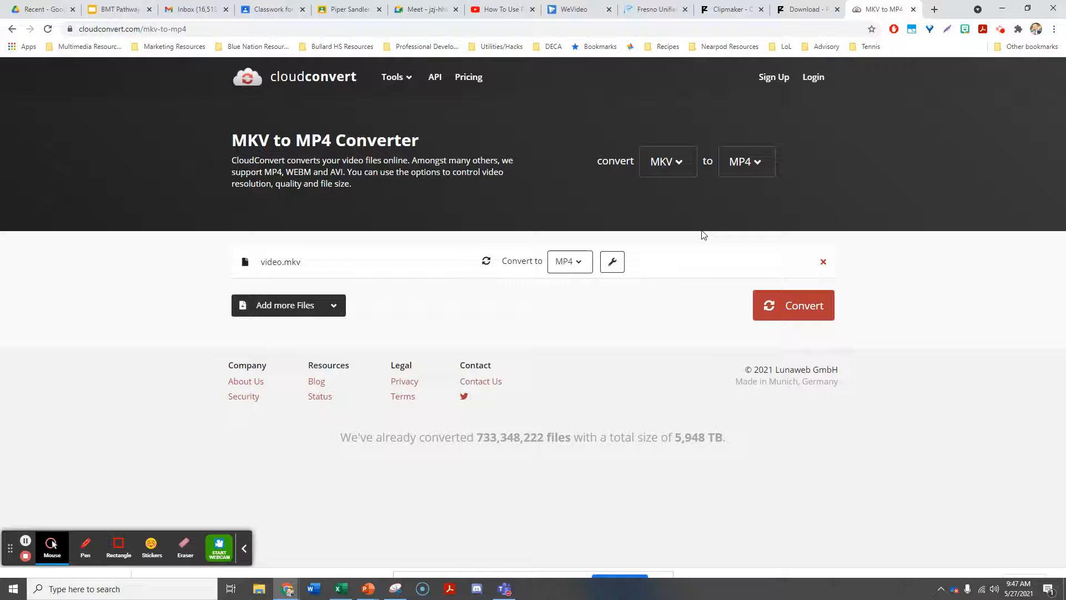
{"action": "left_click", "coordinate": [573, 9]}
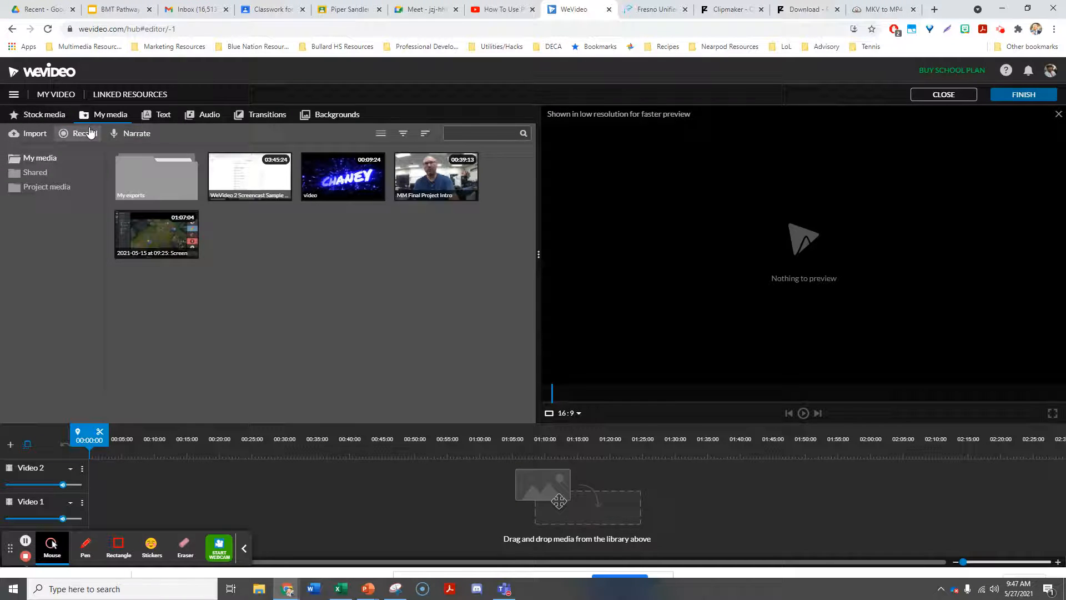
{"action": "mouse_move", "coordinate": [201, 275]}
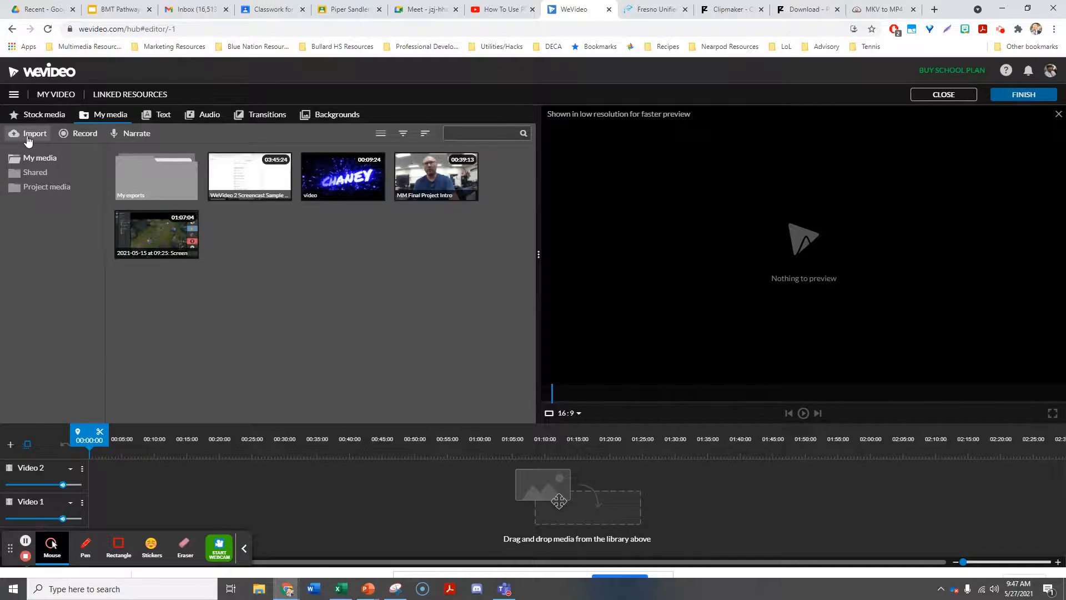
Step: Bring up WeVideo's import file browser, cancel without choosing, and return to CloudConvert
{"action": "left_click", "coordinate": [34, 134]}
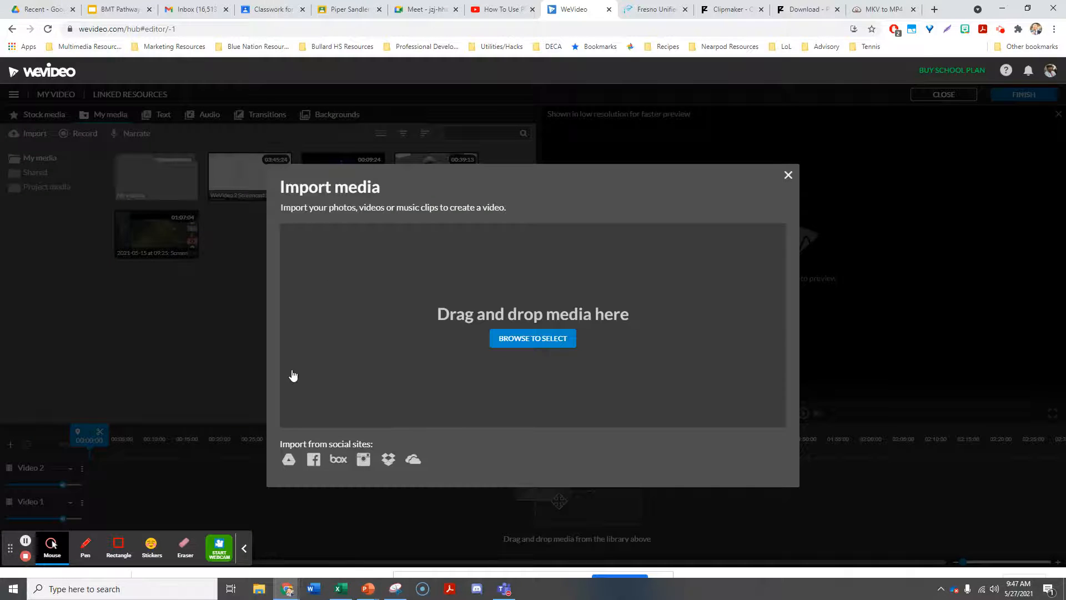
{"action": "left_click", "coordinate": [532, 338]}
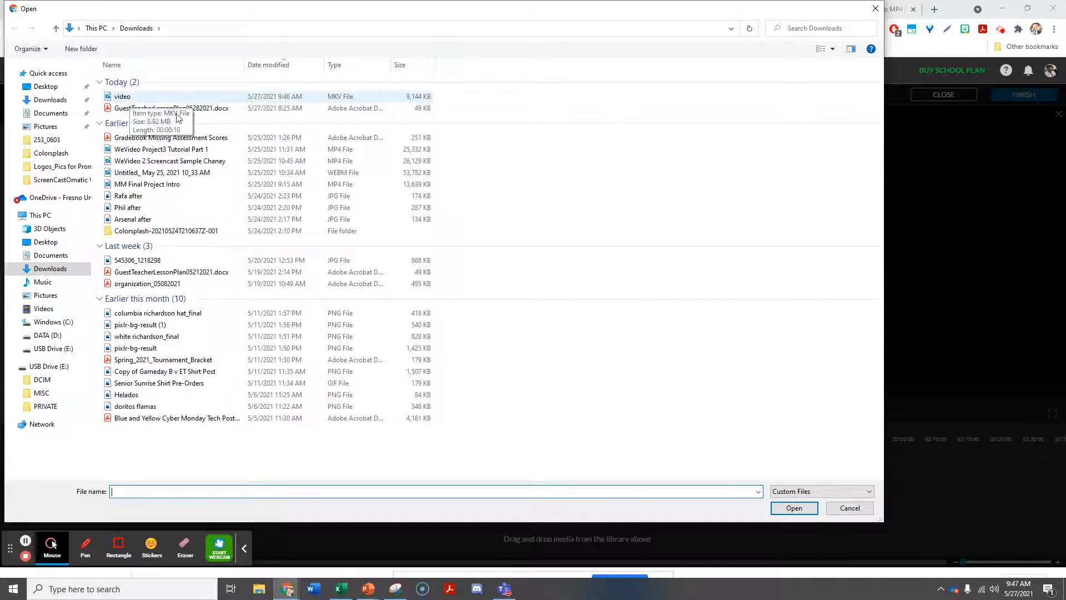
{"action": "left_click", "coordinate": [850, 508]}
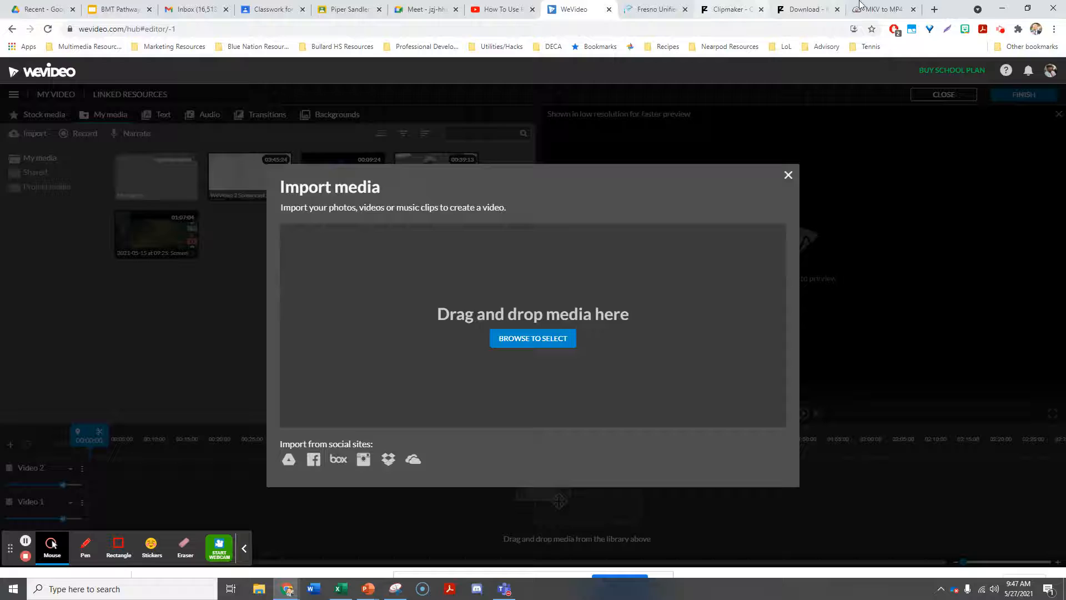
{"action": "left_click", "coordinate": [881, 9]}
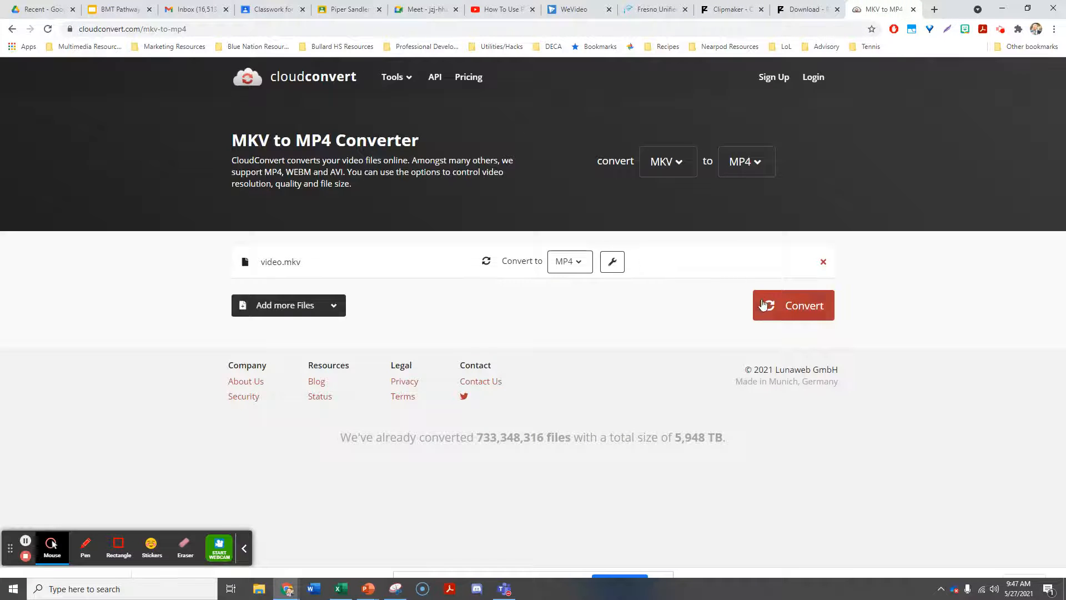
Step: Start converting video.mkv to MP4, then close WeVideo's Import media window
{"action": "left_click", "coordinate": [793, 304]}
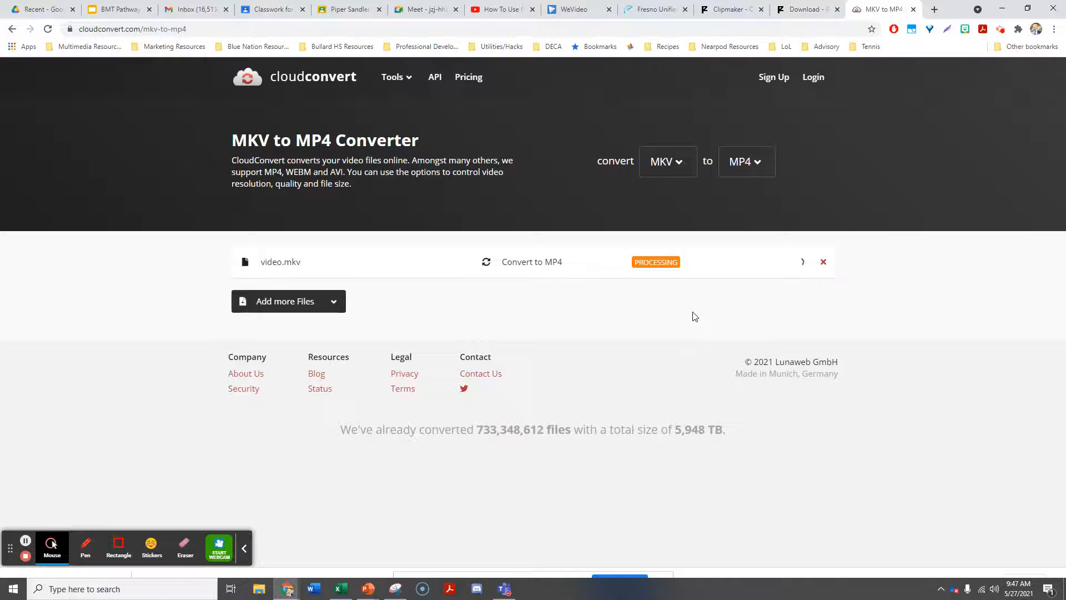
{"action": "mouse_move", "coordinate": [361, 372]}
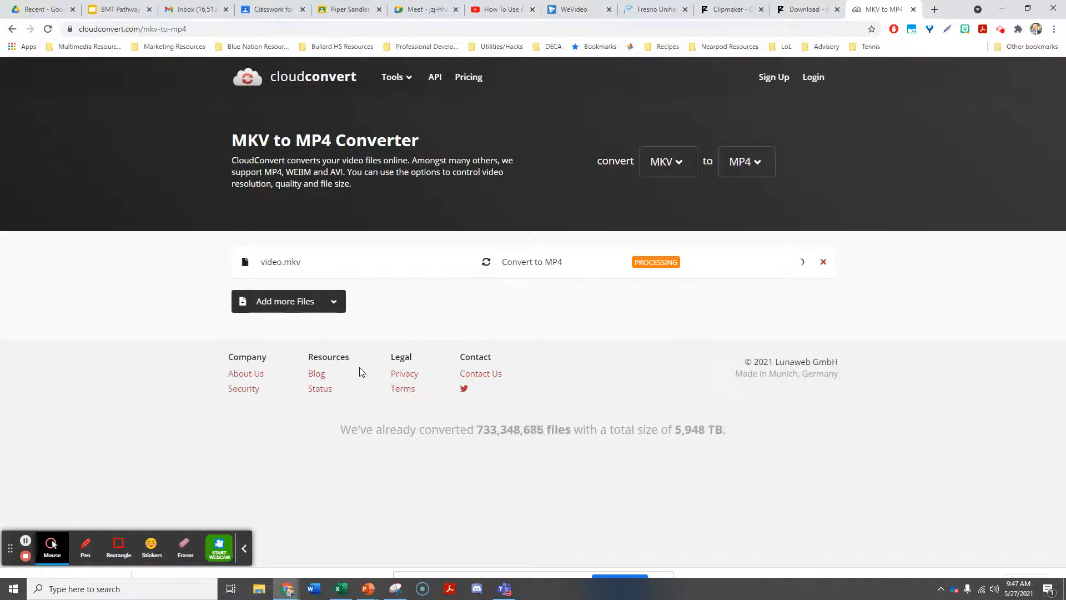
{"action": "mouse_move", "coordinate": [193, 383]}
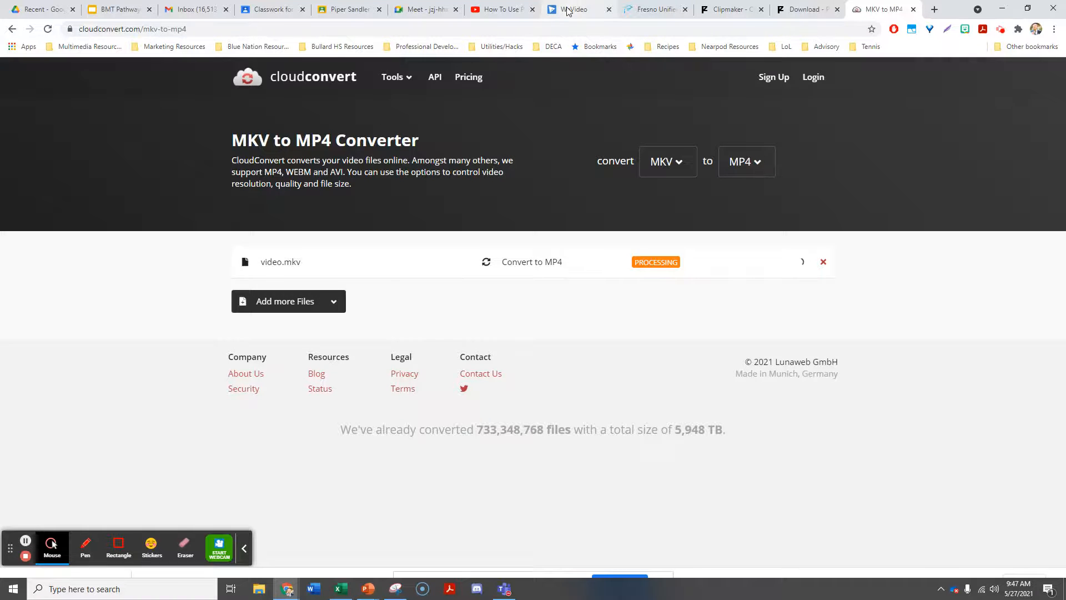
{"action": "left_click", "coordinate": [574, 9]}
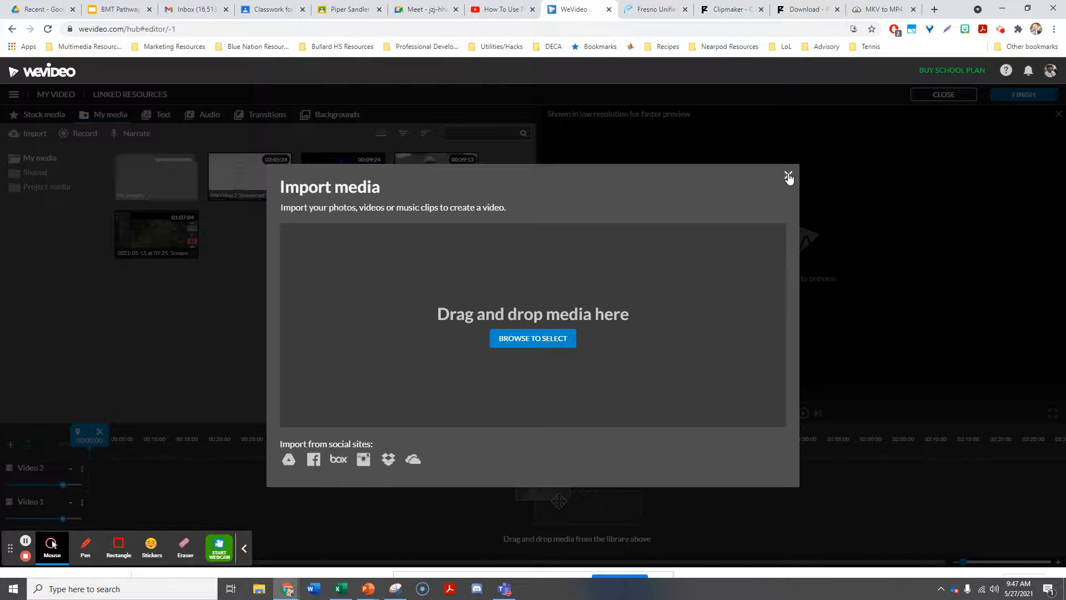
{"action": "left_click", "coordinate": [789, 176]}
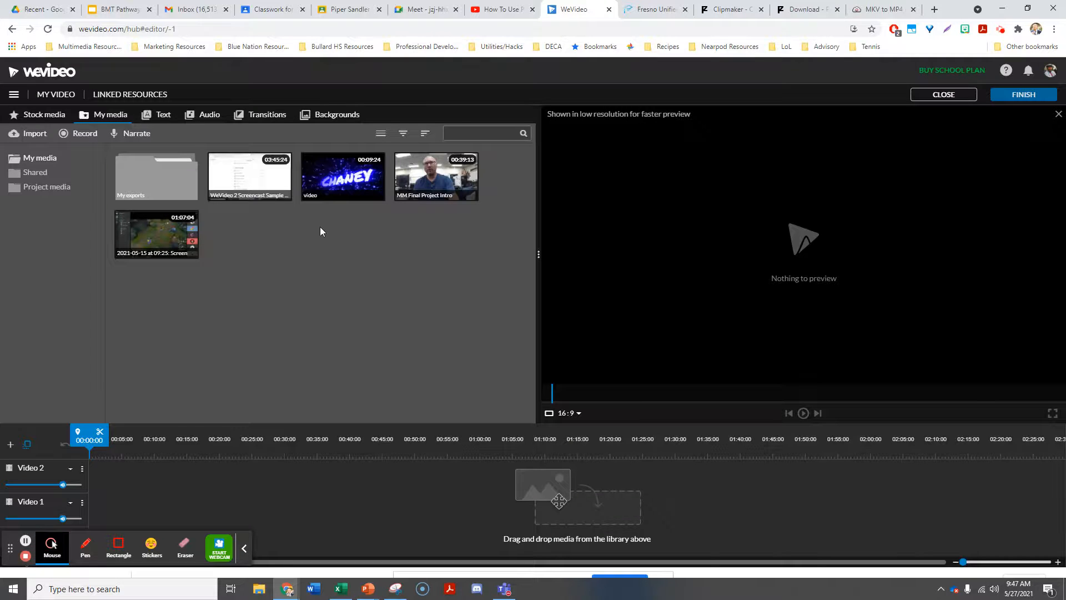